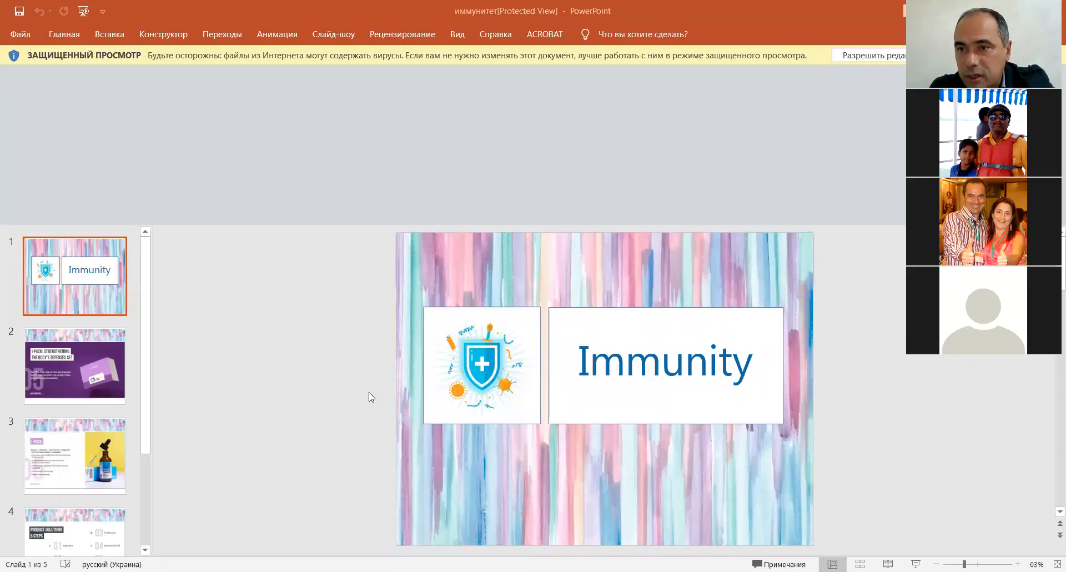
pyautogui.moveTo(535, 425)
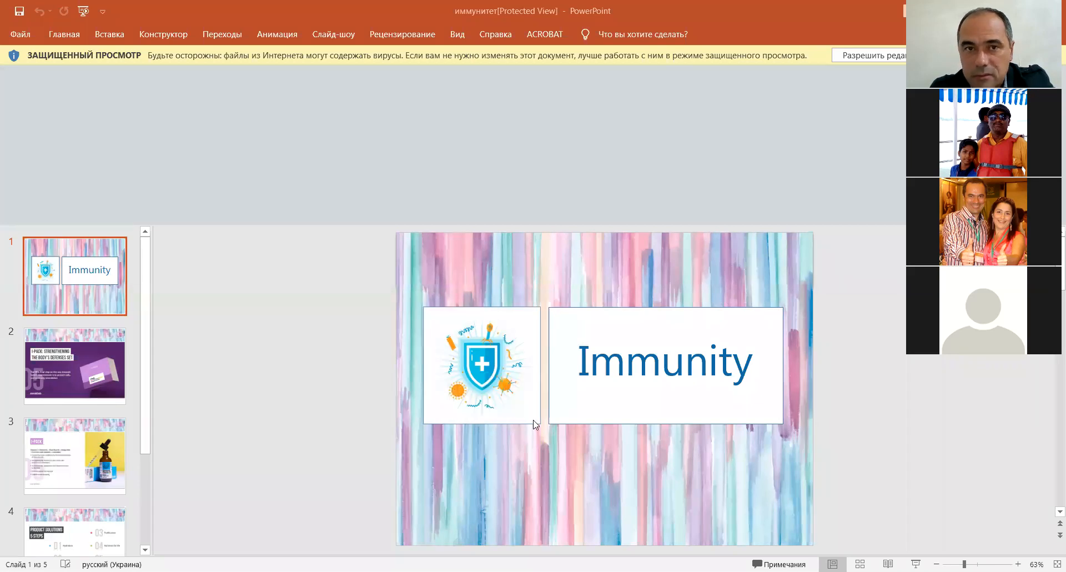
pyautogui.moveTo(414, 462)
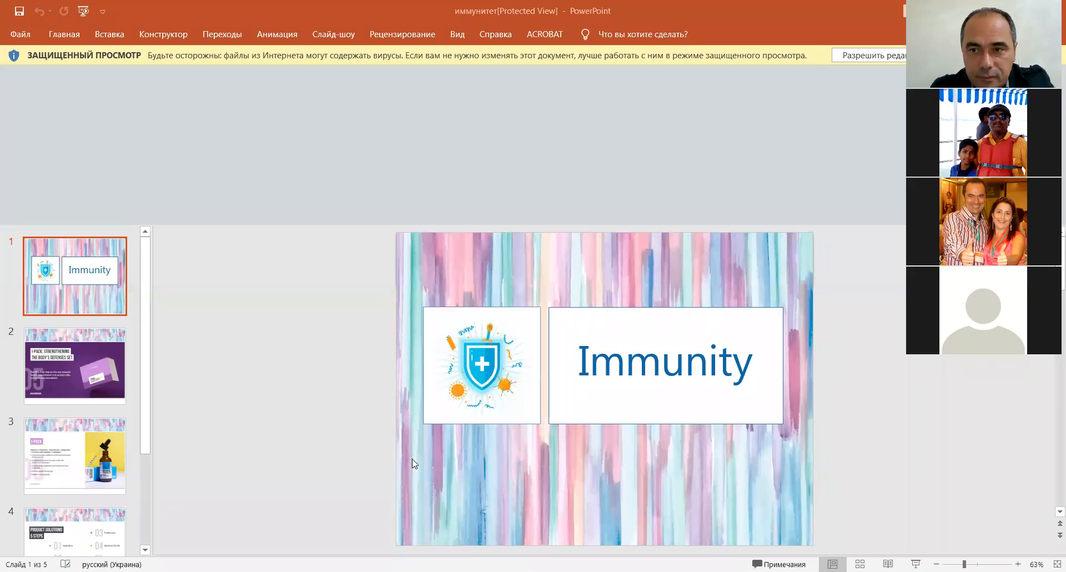
pyautogui.moveTo(348, 479)
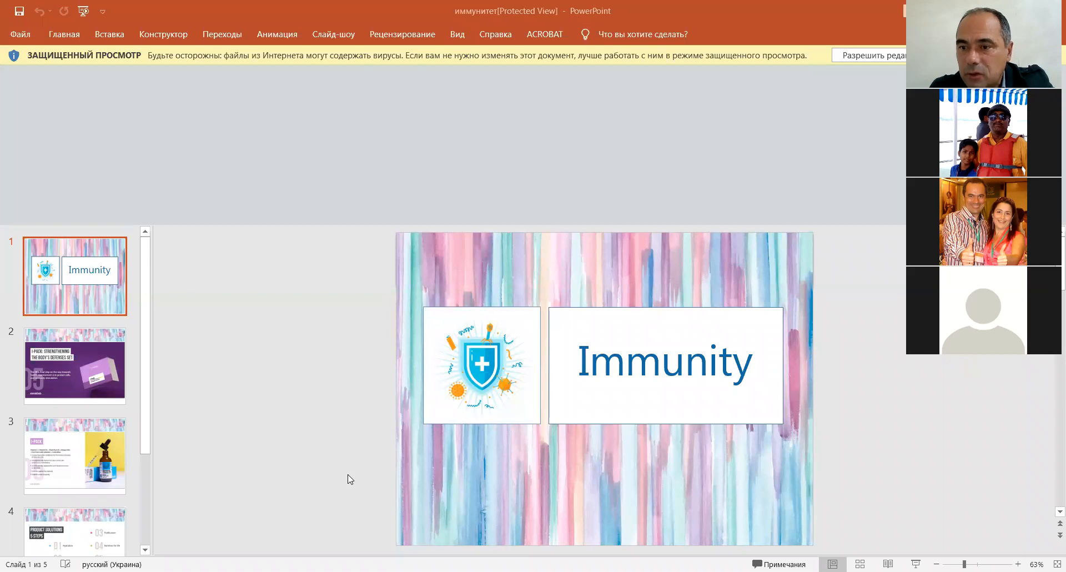
pyautogui.moveTo(285, 464)
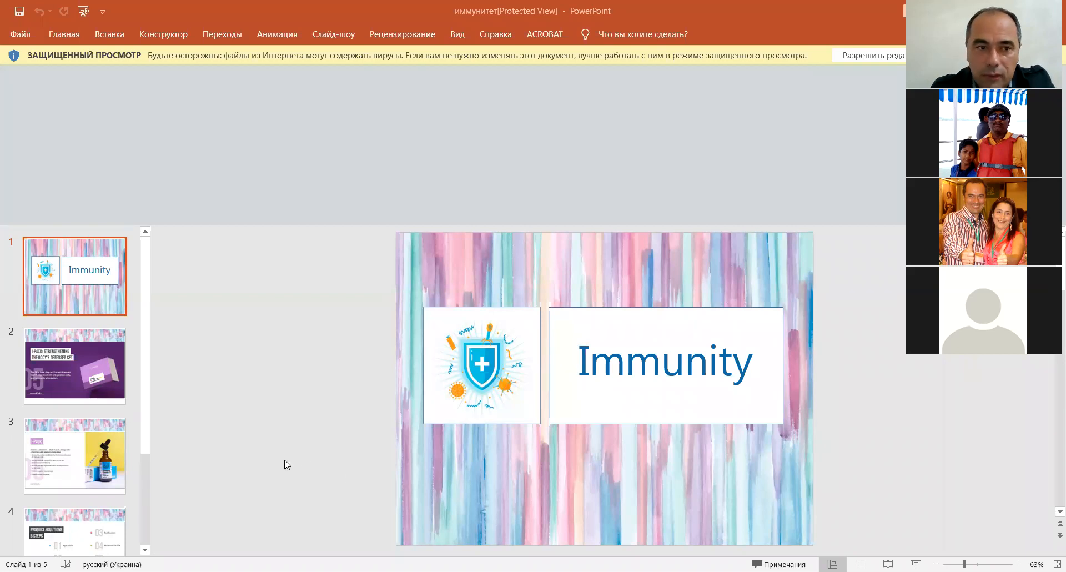
pyautogui.moveTo(309, 460)
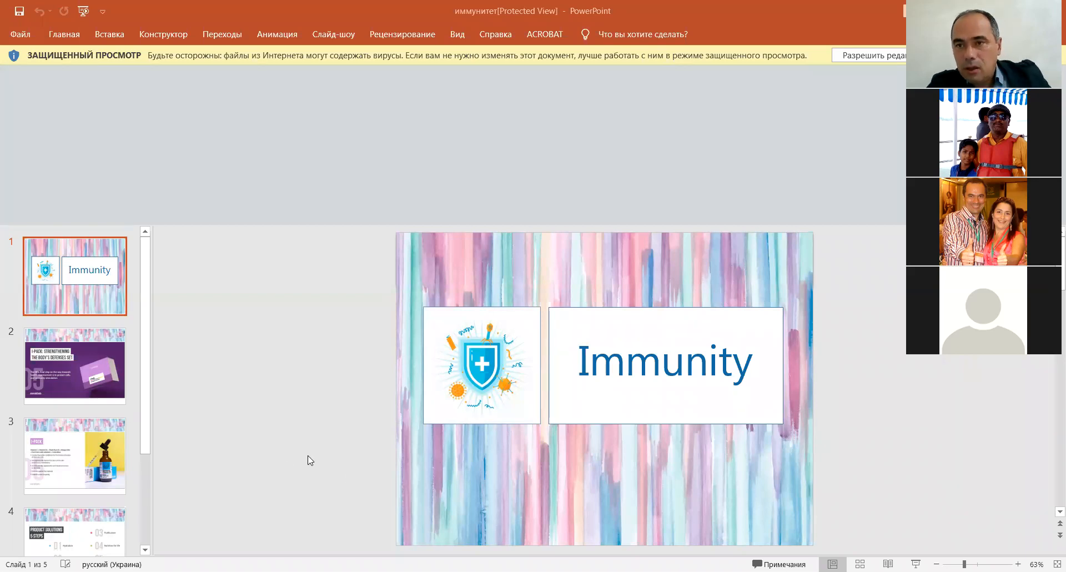
pyautogui.moveTo(109, 365)
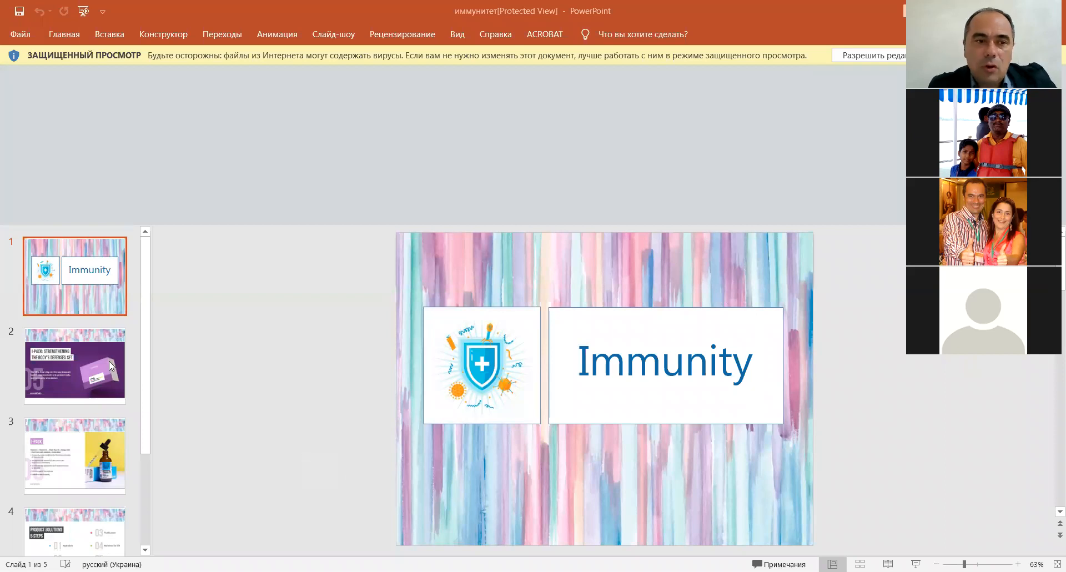
pyautogui.moveTo(207, 381)
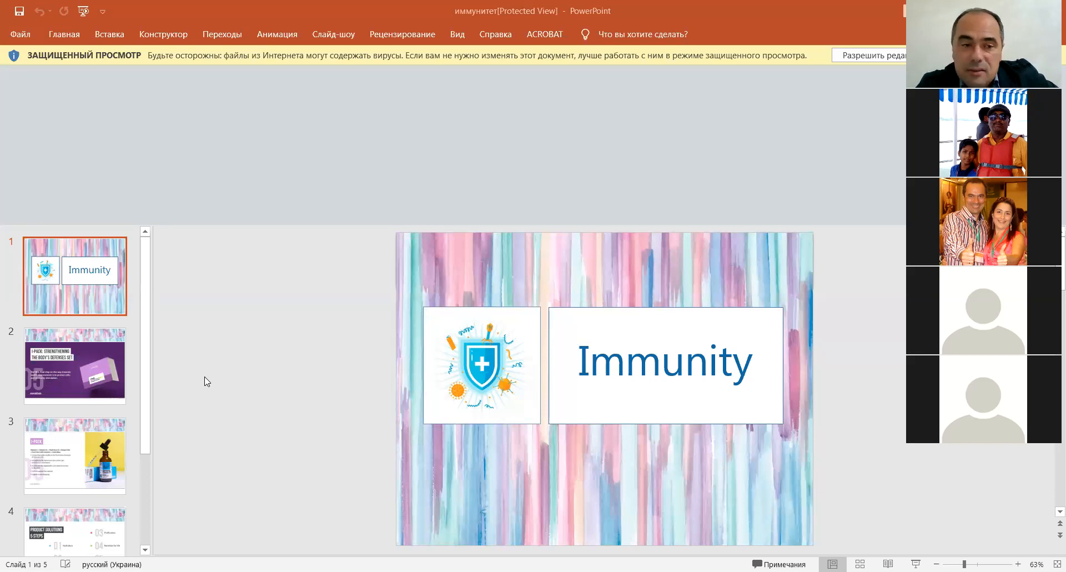
pyautogui.moveTo(84, 393)
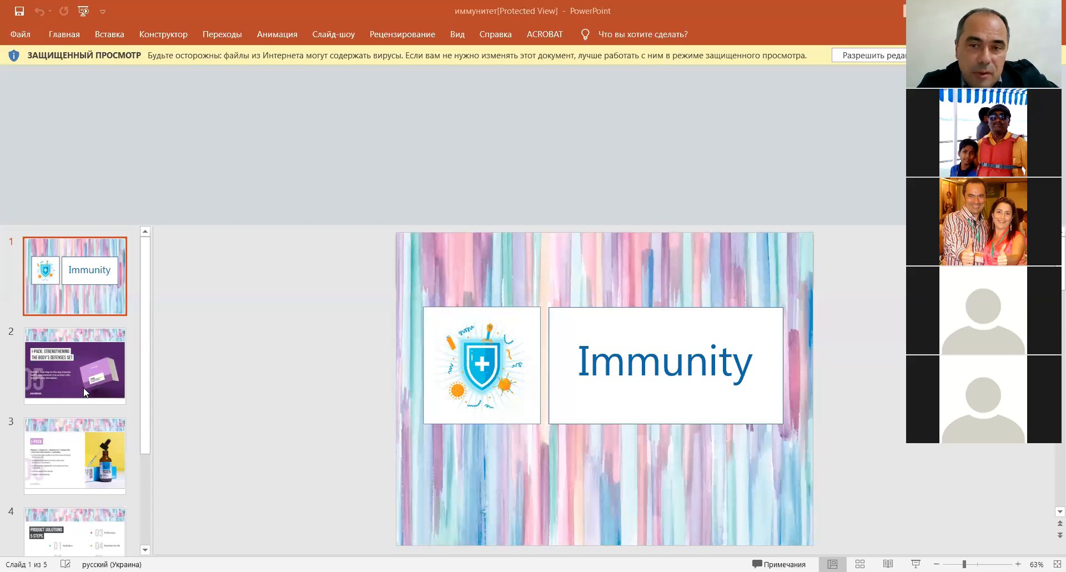
# - Show slide 2, 'I-PACK: Strengthening the Body's Defenses Set', in the editing area
pyautogui.click(75, 365)
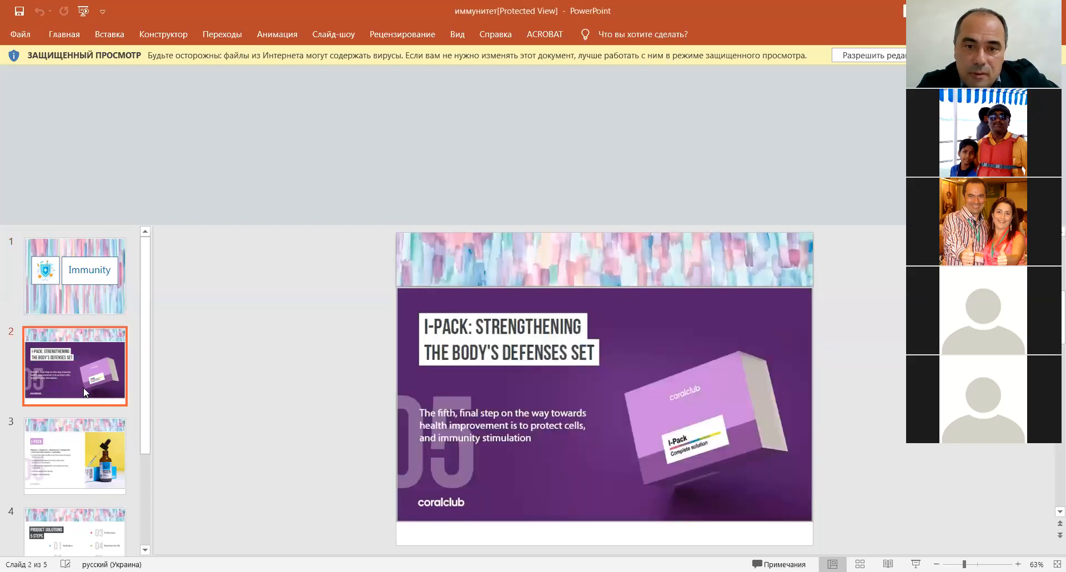
pyautogui.moveTo(279, 412)
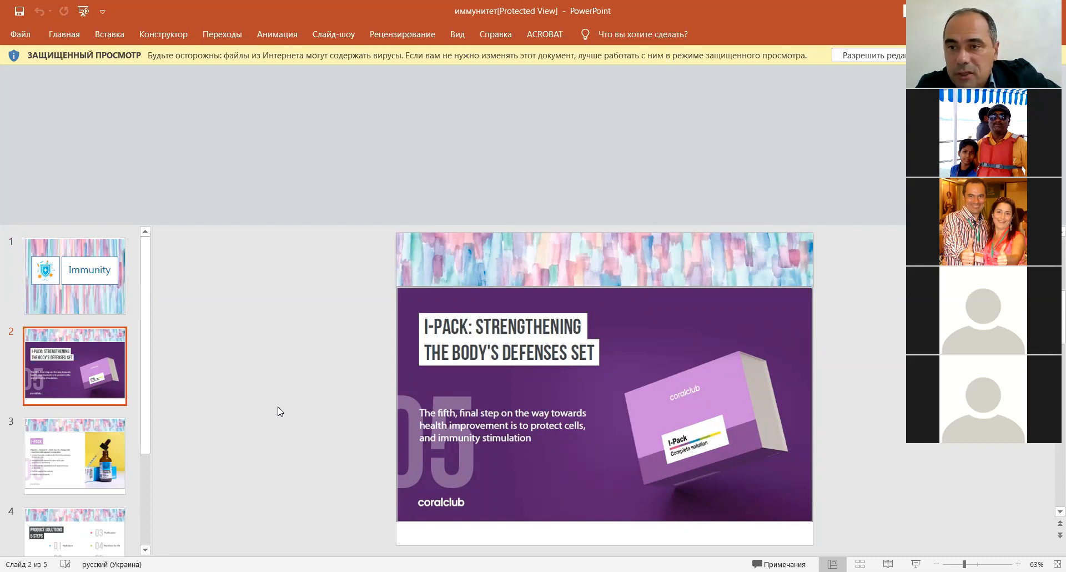
pyautogui.moveTo(349, 378)
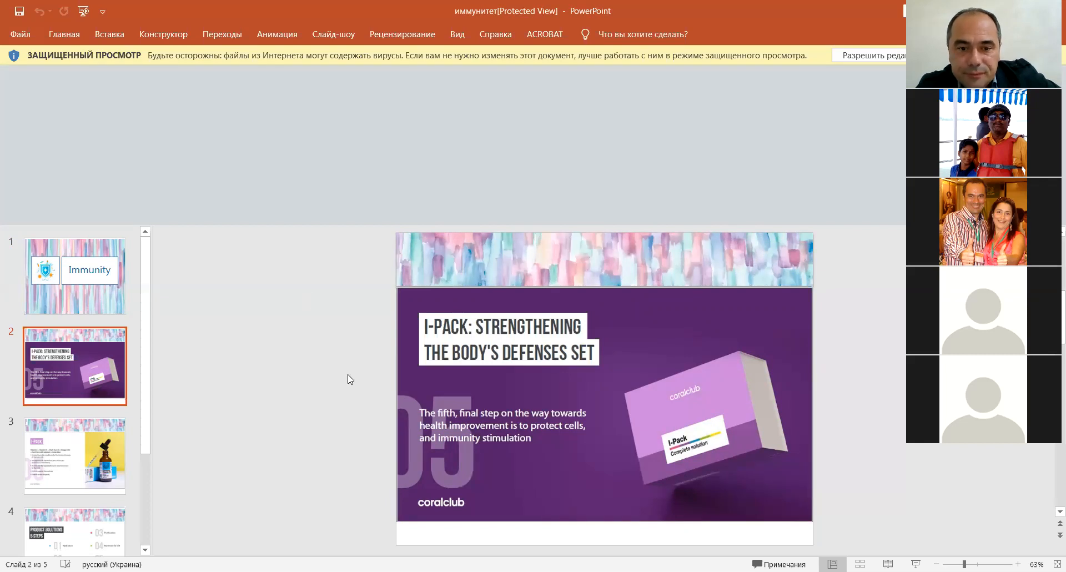
pyautogui.moveTo(333, 478)
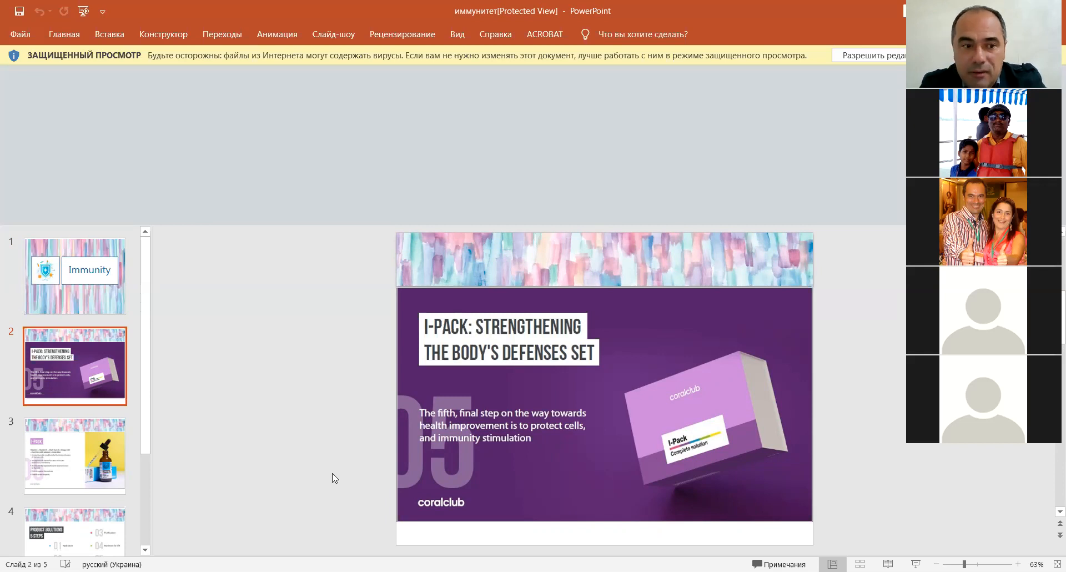
pyautogui.moveTo(3, 538)
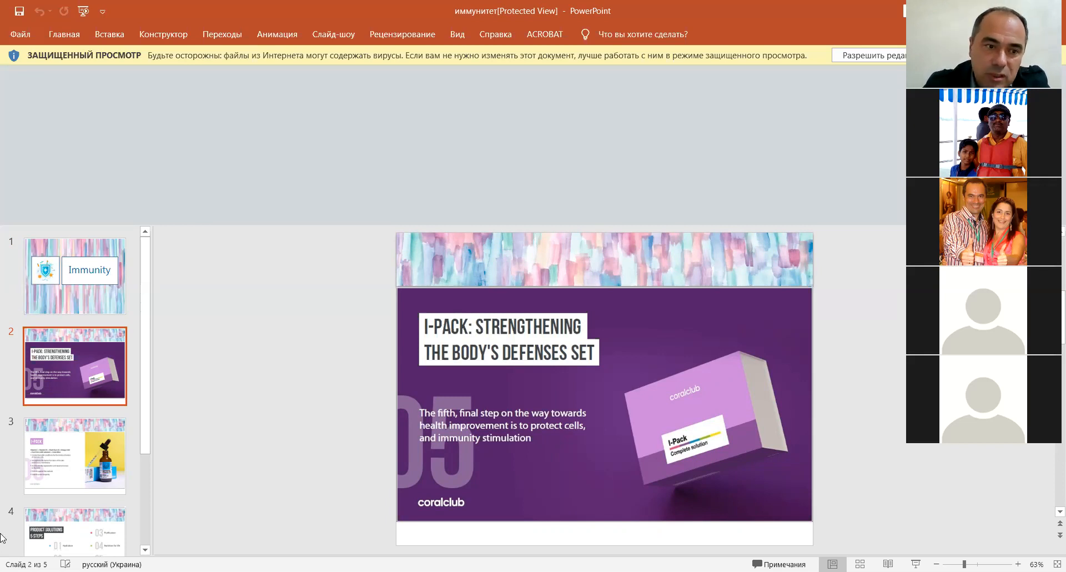
# - Move to slide 3, the I-Pack ingredients and benefits slide with Liposomal Vitamin D3
pyautogui.click(75, 456)
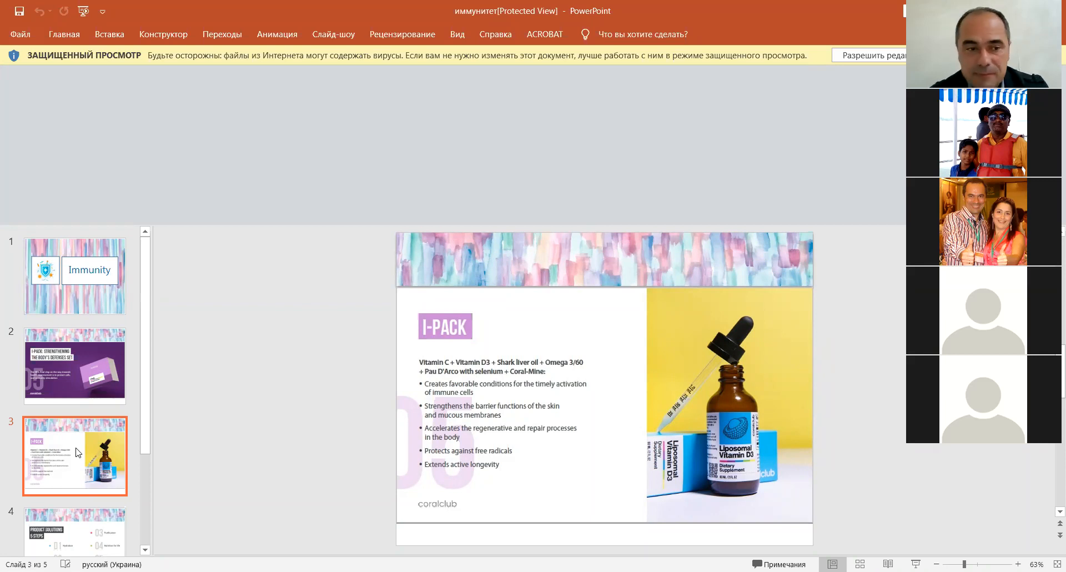
pyautogui.moveTo(3, 506)
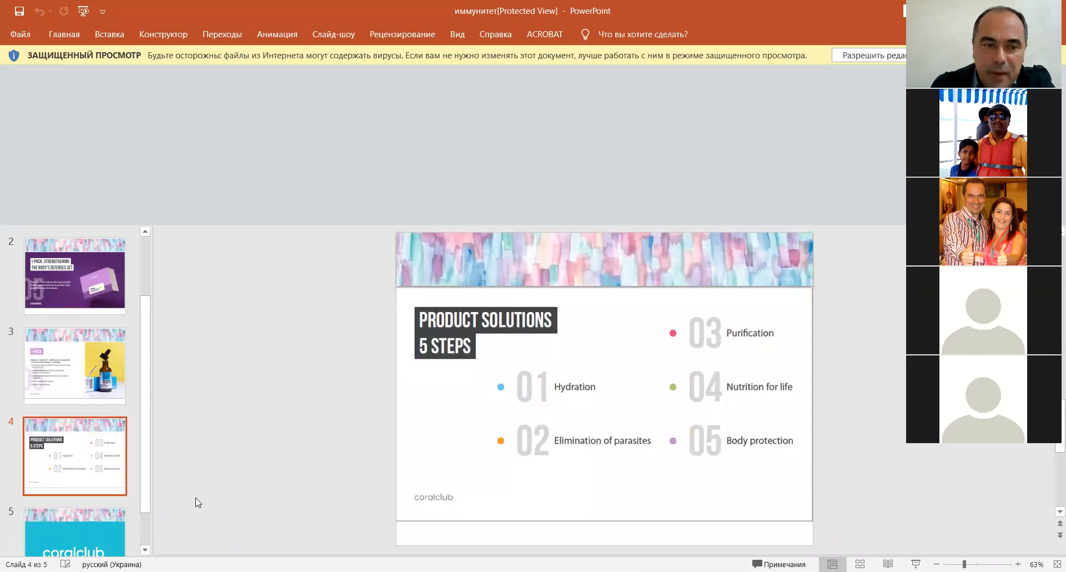
pyautogui.moveTo(81, 300)
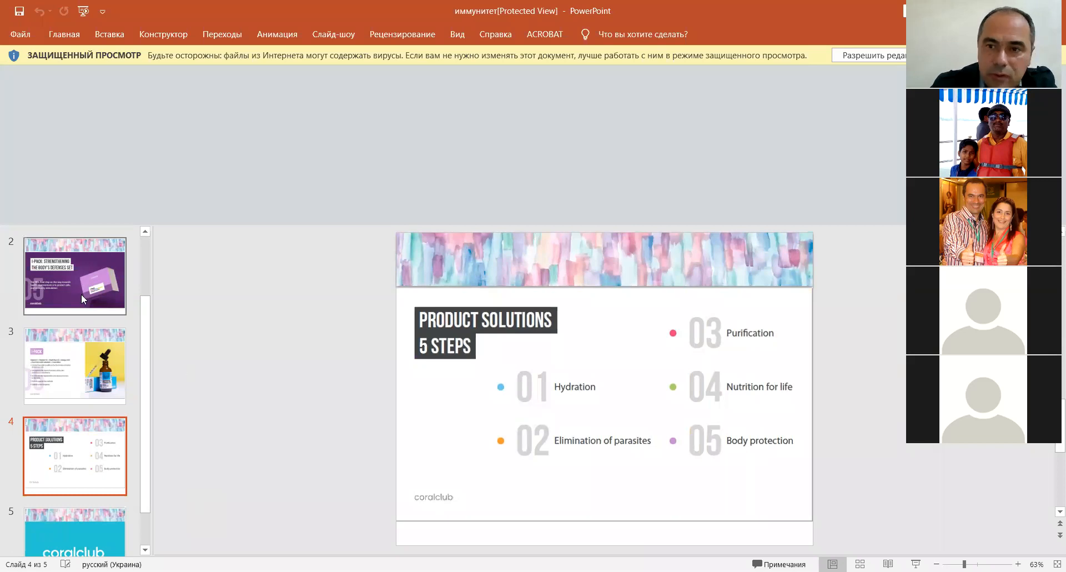
pyautogui.click(74, 275)
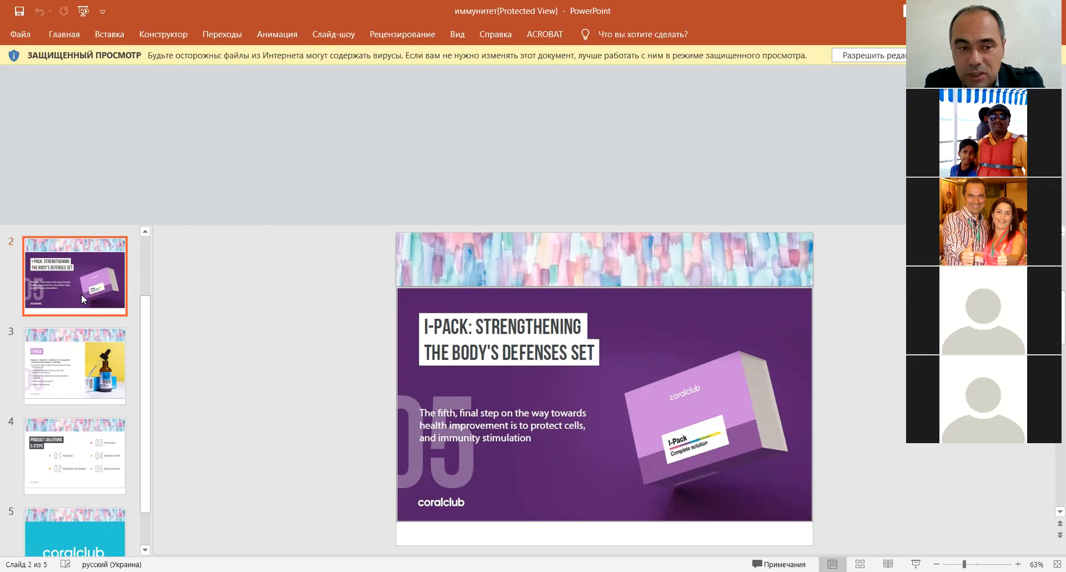
pyautogui.moveTo(2, 387)
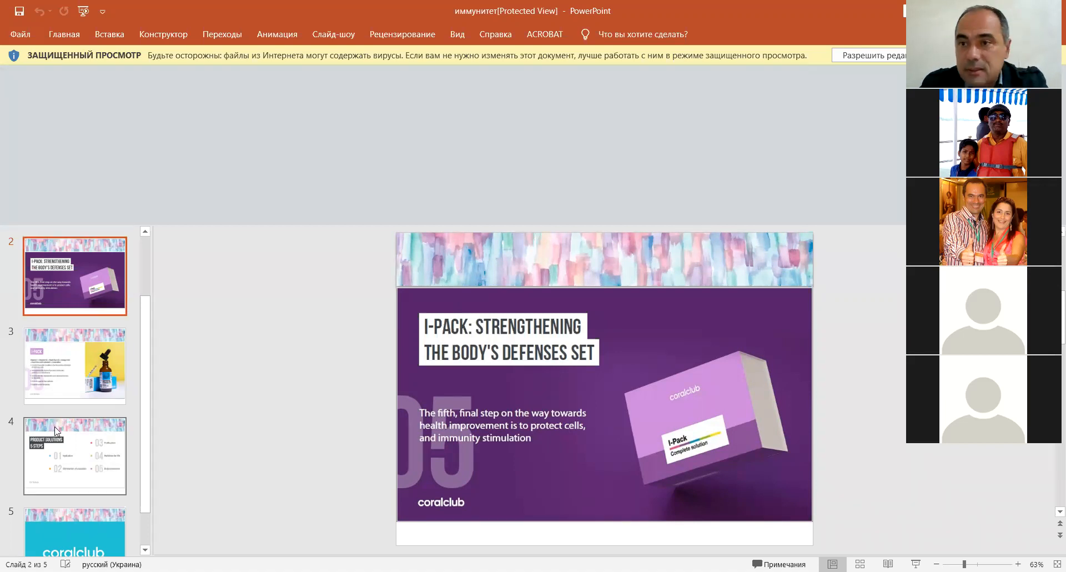
pyautogui.click(75, 456)
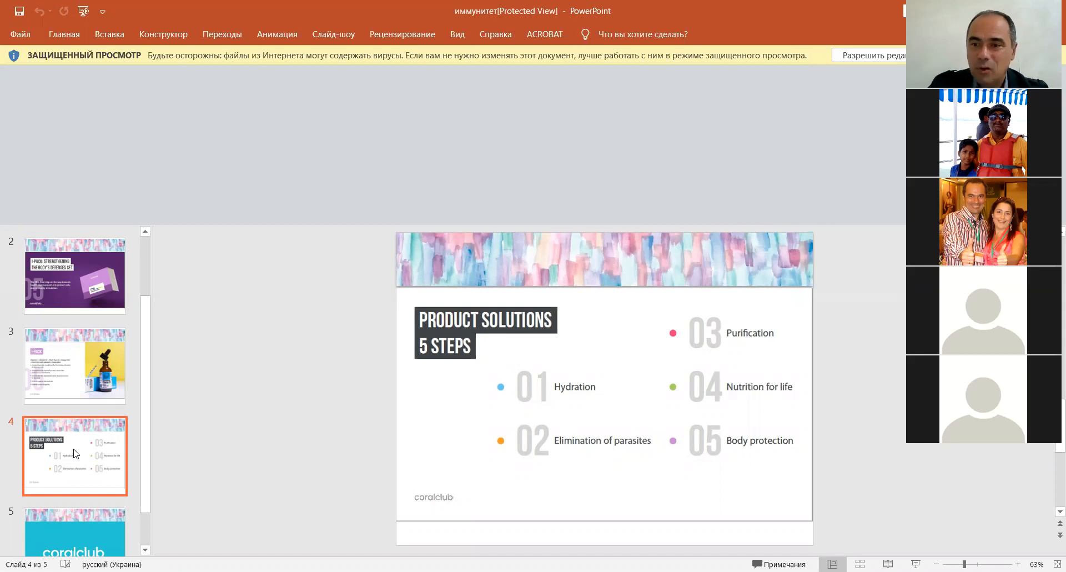
pyautogui.moveTo(60, 512)
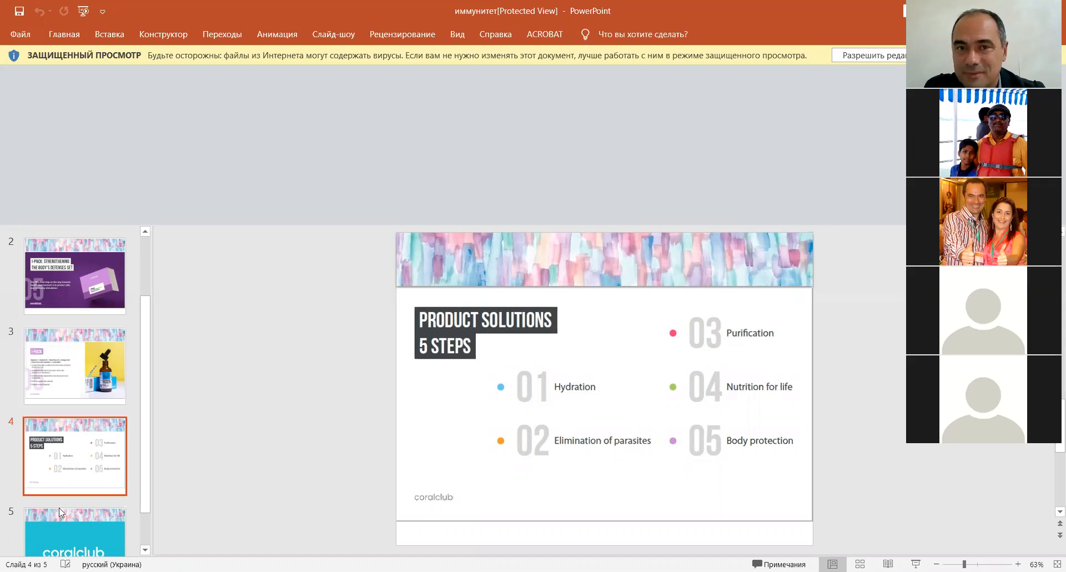
pyautogui.moveTo(39, 380)
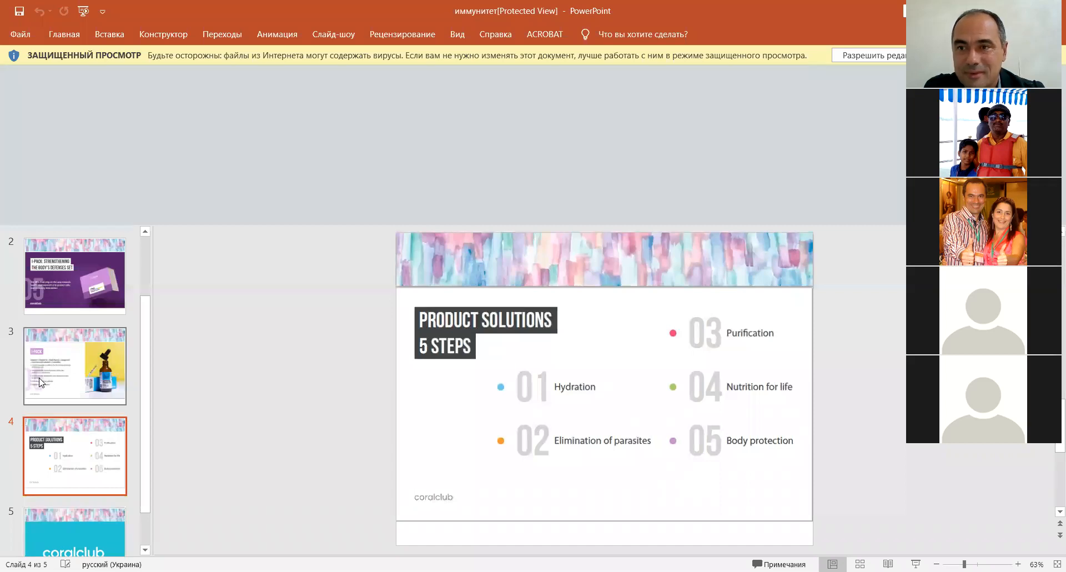
pyautogui.moveTo(61, 359)
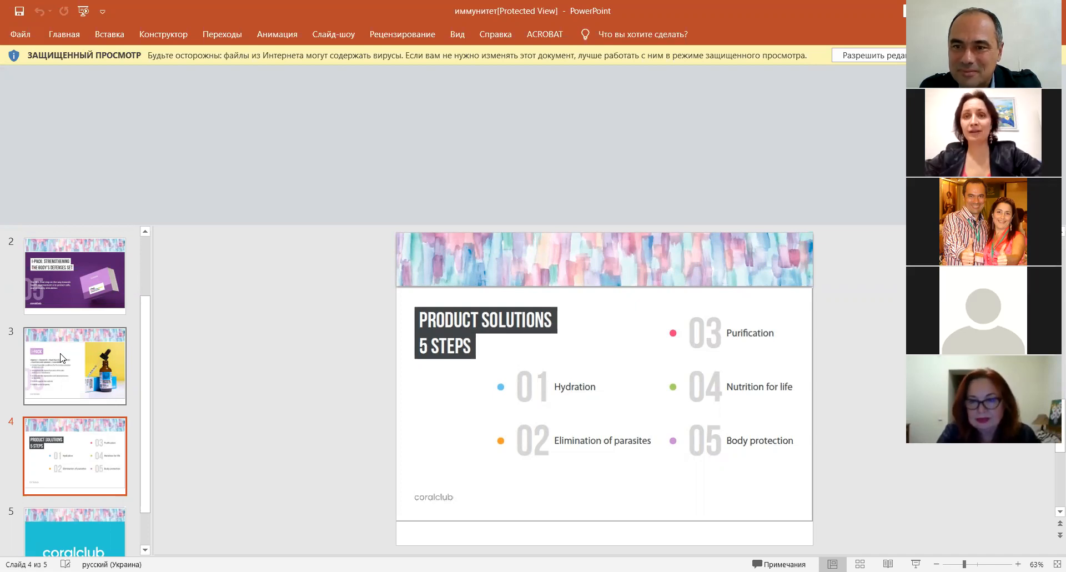
pyautogui.moveTo(12, 388)
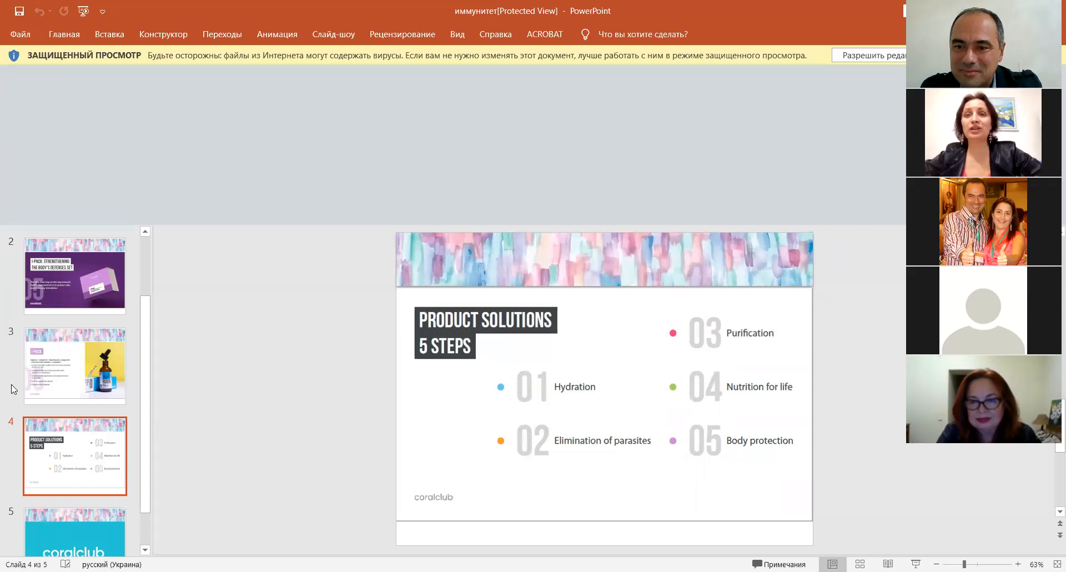
pyautogui.moveTo(455, 196)
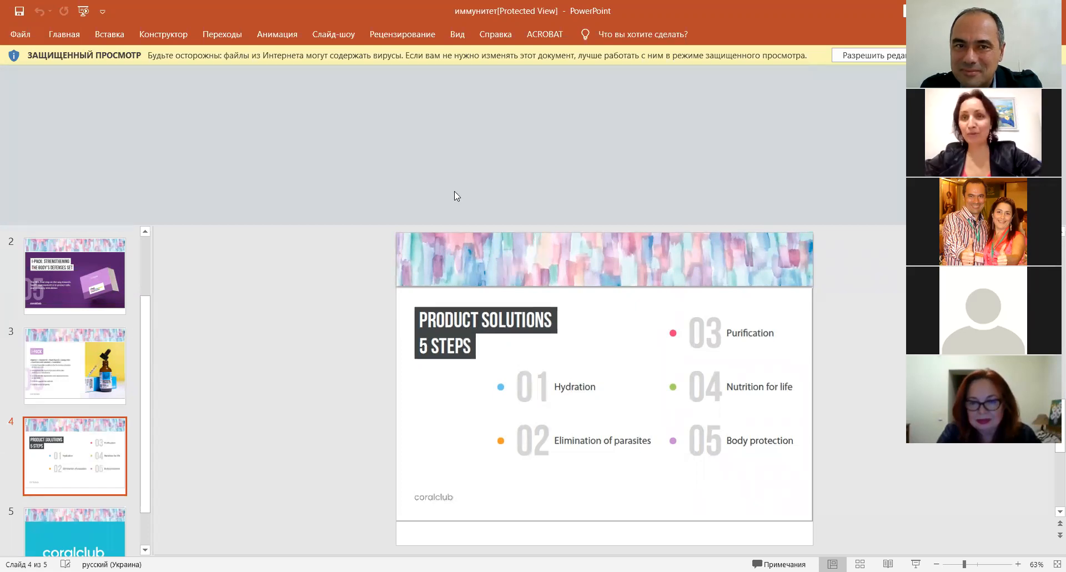
pyautogui.moveTo(640, 145)
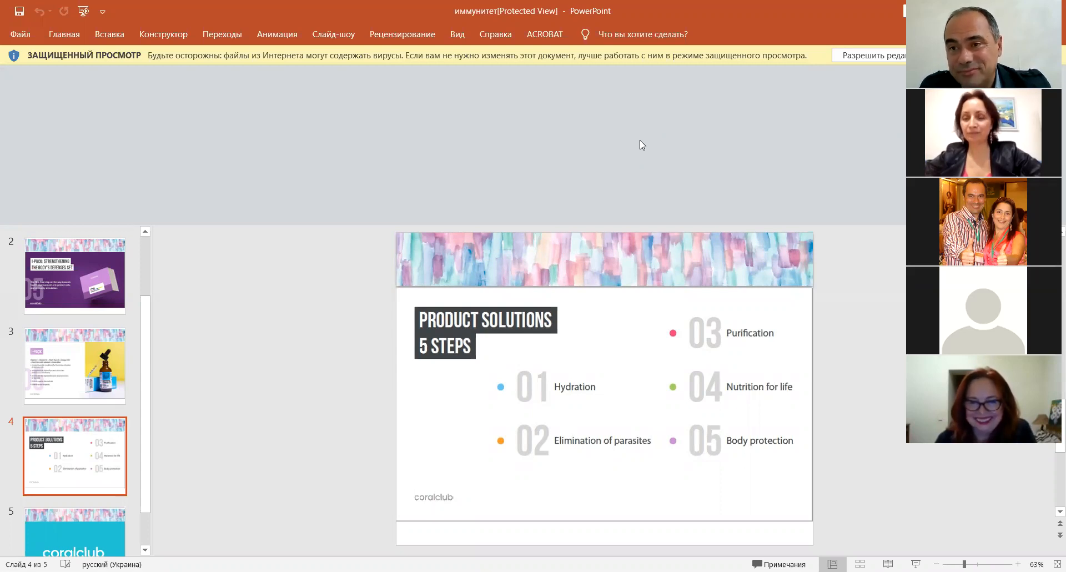
pyautogui.moveTo(620, 327)
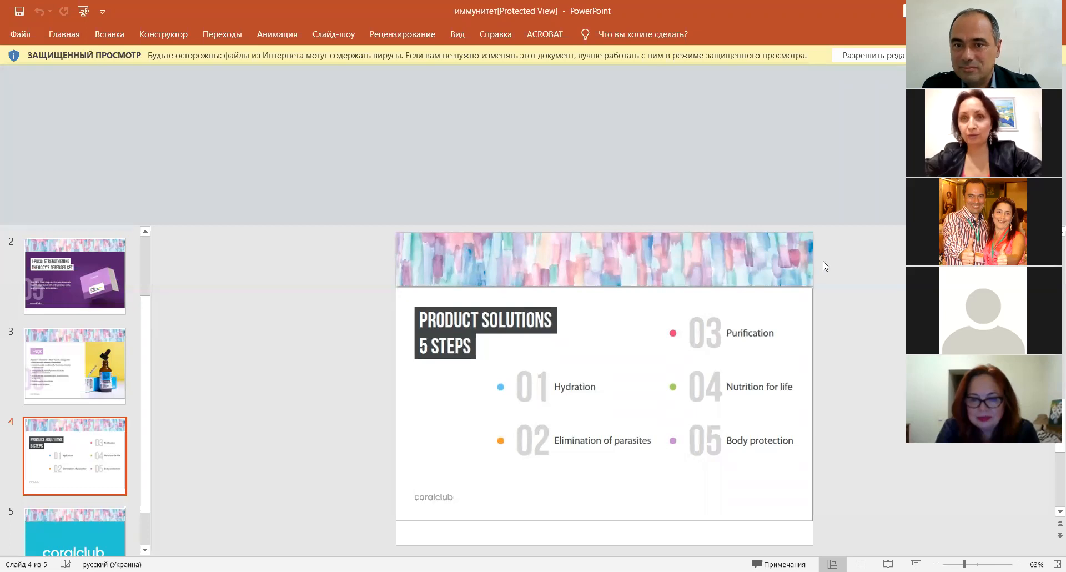
pyautogui.moveTo(704, 199)
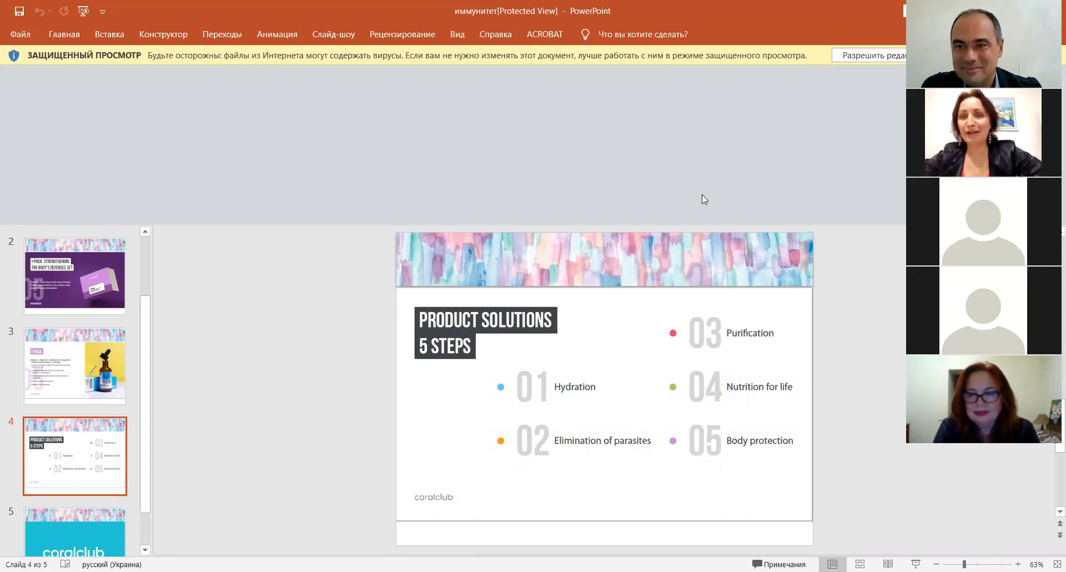
pyautogui.moveTo(757, 252)
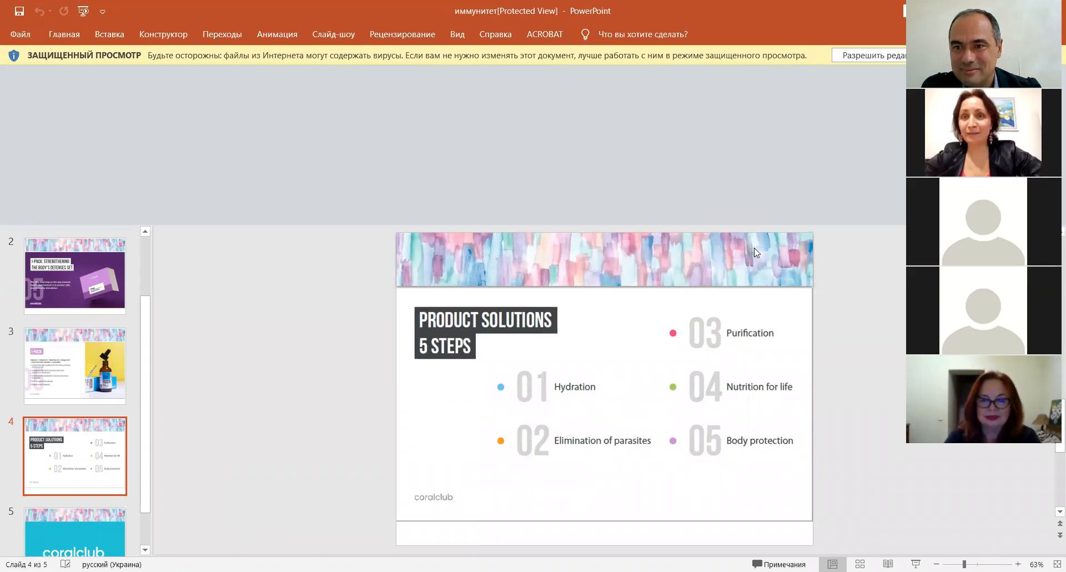
pyautogui.moveTo(820, 225)
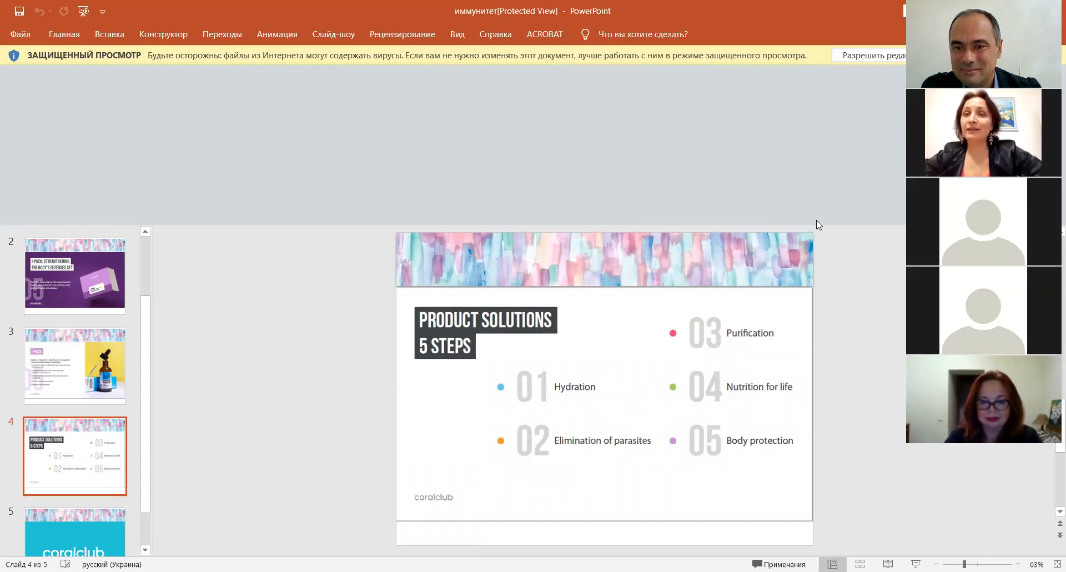
pyautogui.moveTo(684, 331)
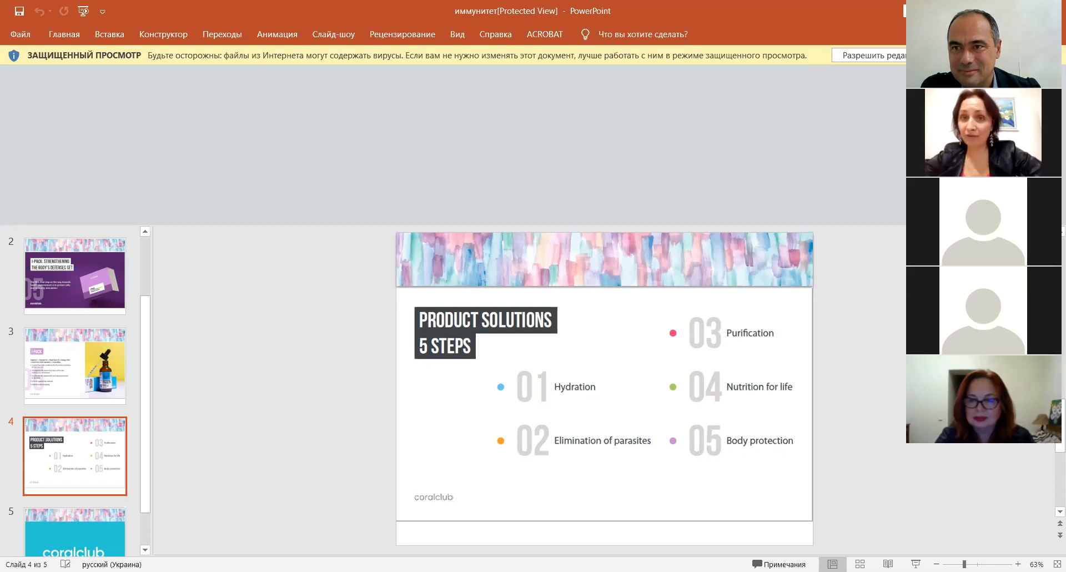
pyautogui.moveTo(855, 447)
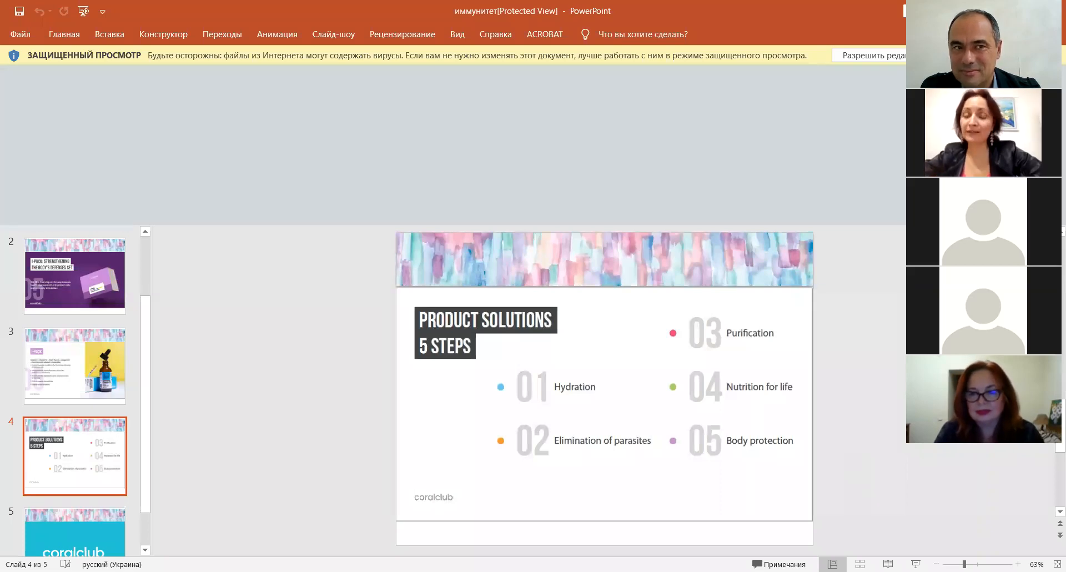
pyautogui.moveTo(723, 132)
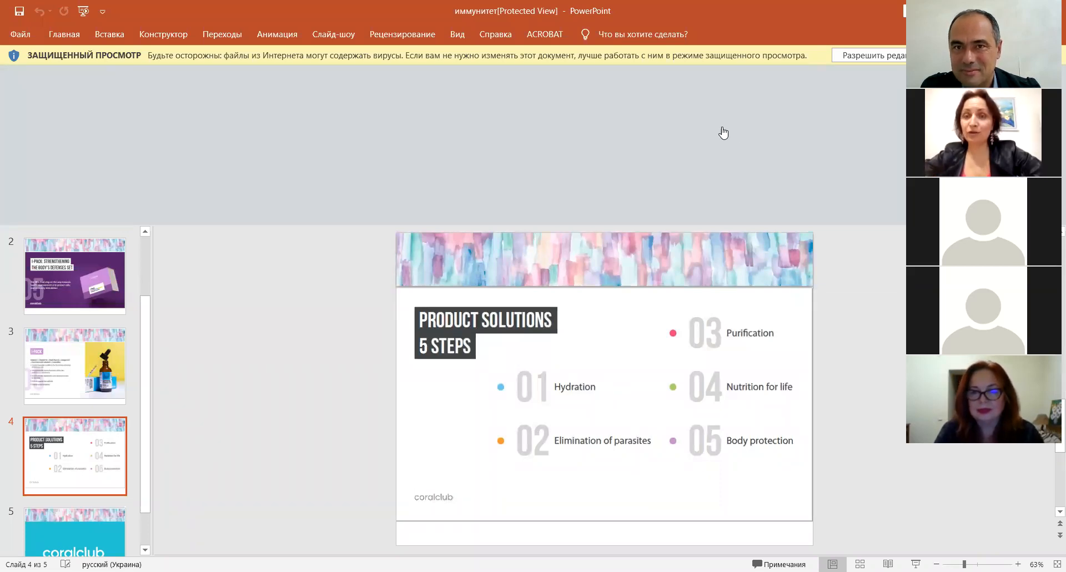
pyautogui.moveTo(678, 31)
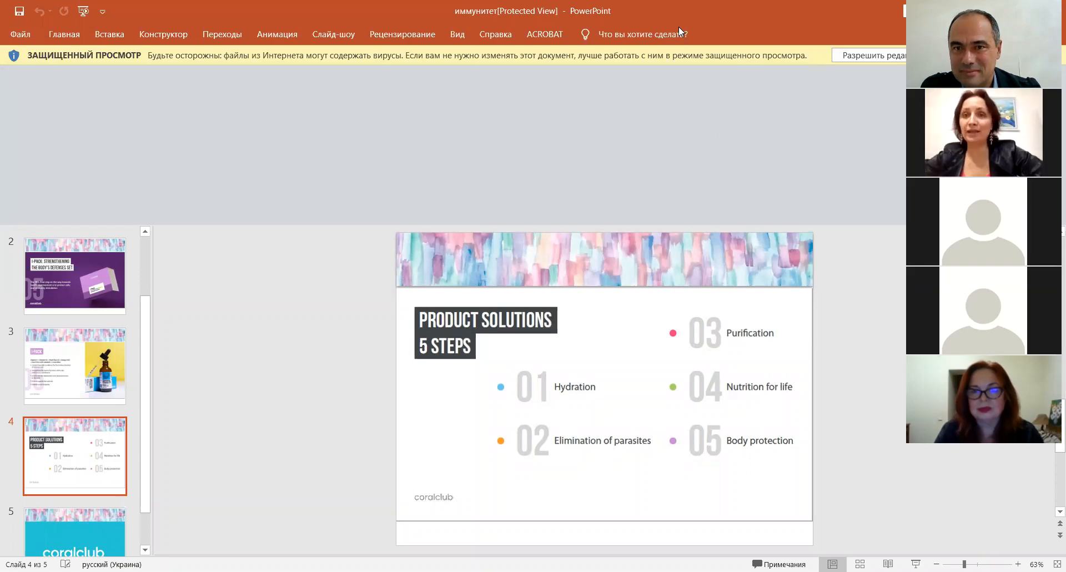